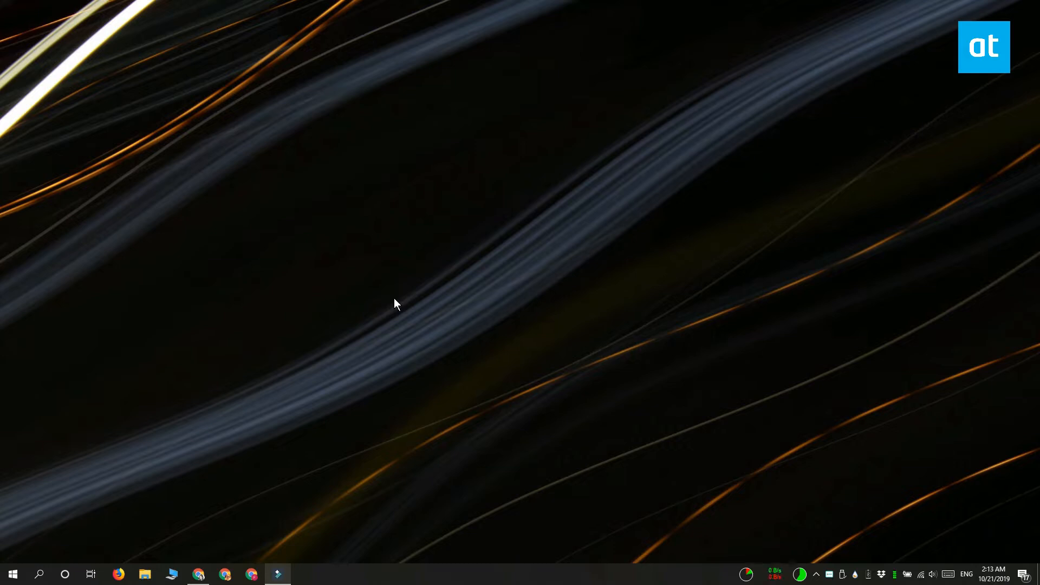
pyautogui.moveTo(276, 511)
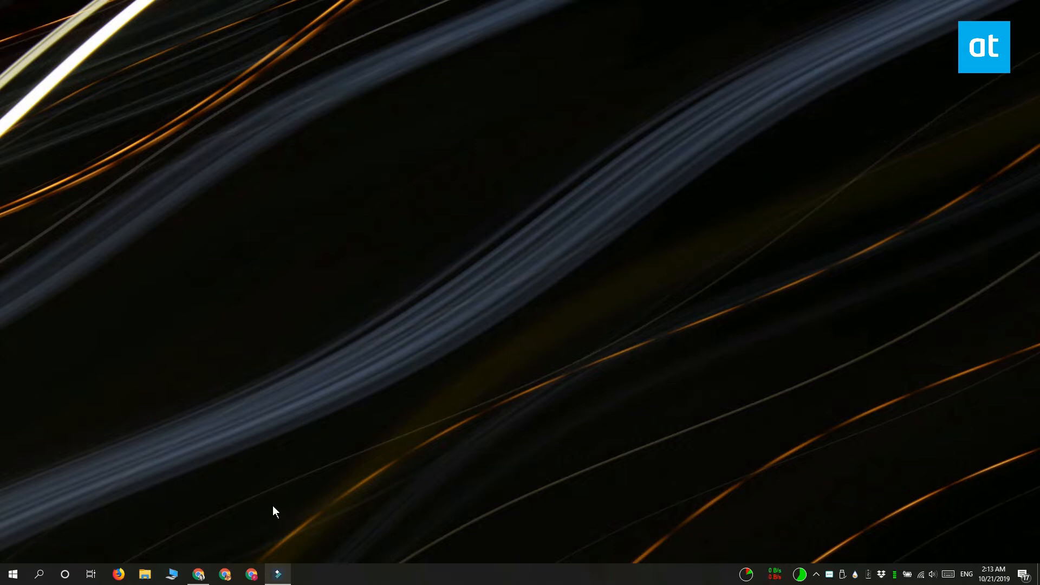
pyautogui.moveTo(225, 526)
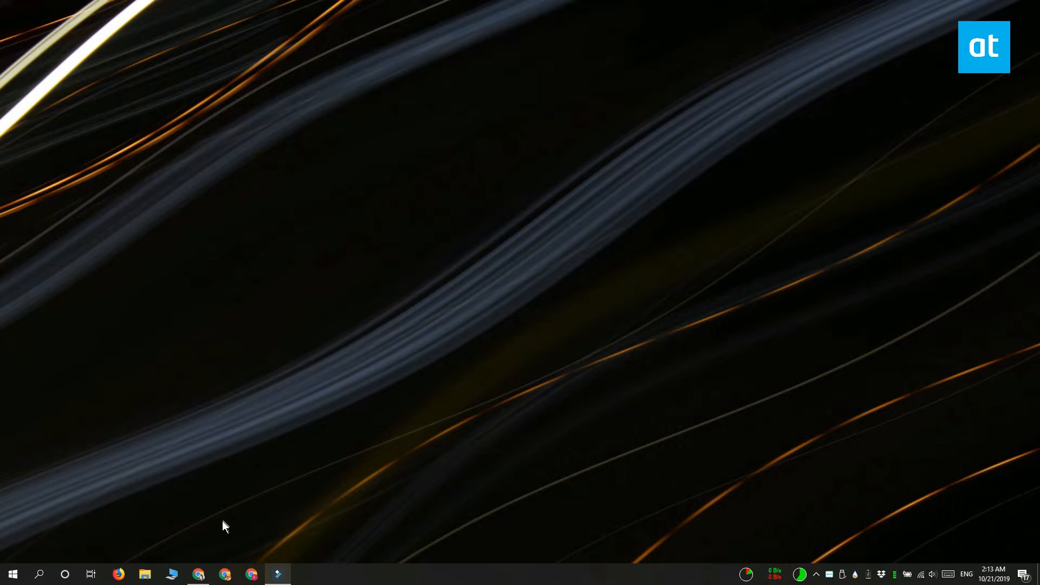
# Step: Bring Chrome to the front and show the Tabs Aside saved sessions panel
pyautogui.click(198, 574)
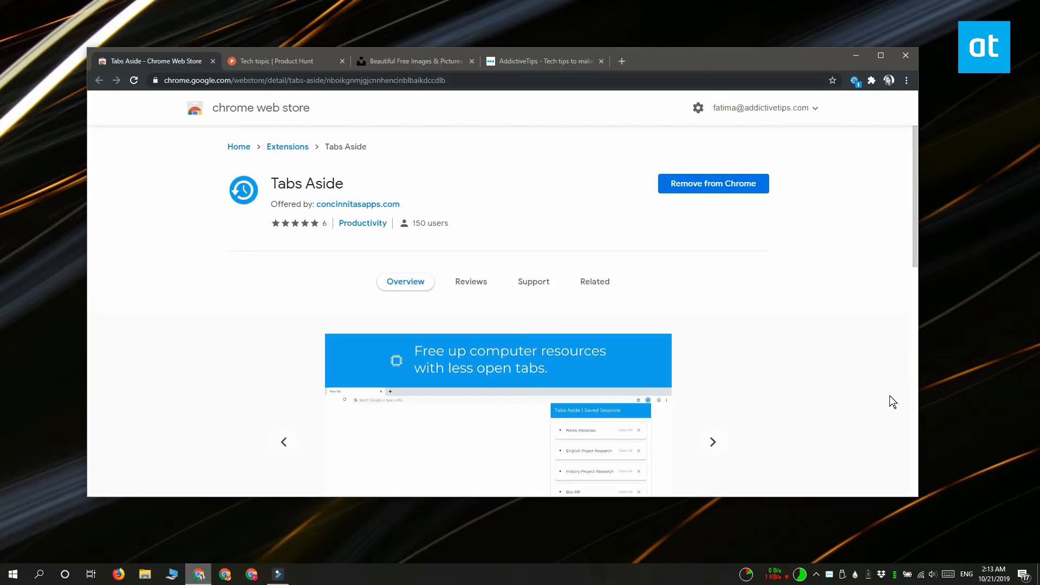
pyautogui.moveTo(986, 298)
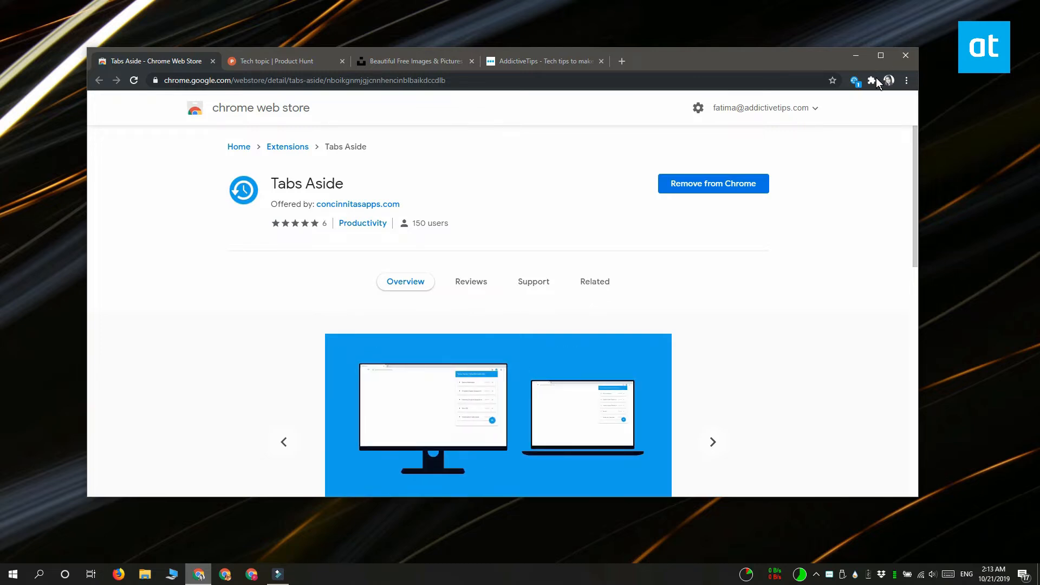
pyautogui.moveTo(867, 238)
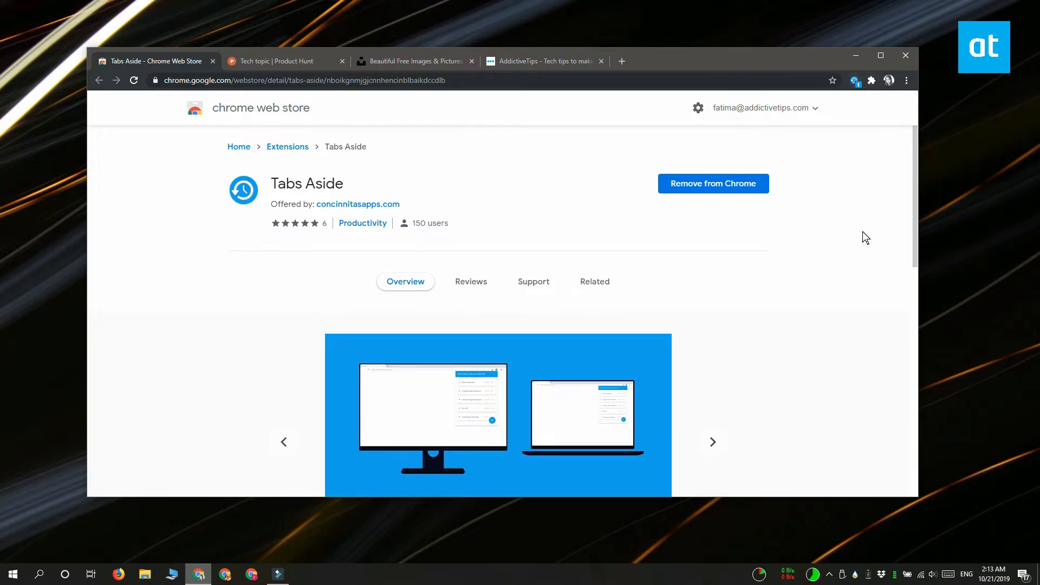
pyautogui.click(855, 80)
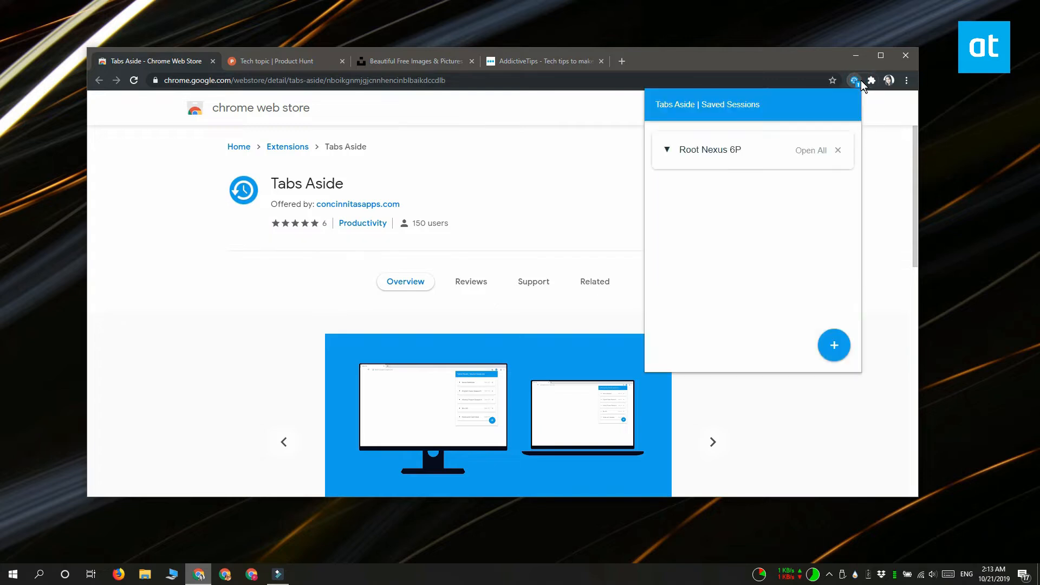
# Step: Save the selected tabs as 'my test session', confirm closing them, and reopen the sessions list
pyautogui.click(834, 345)
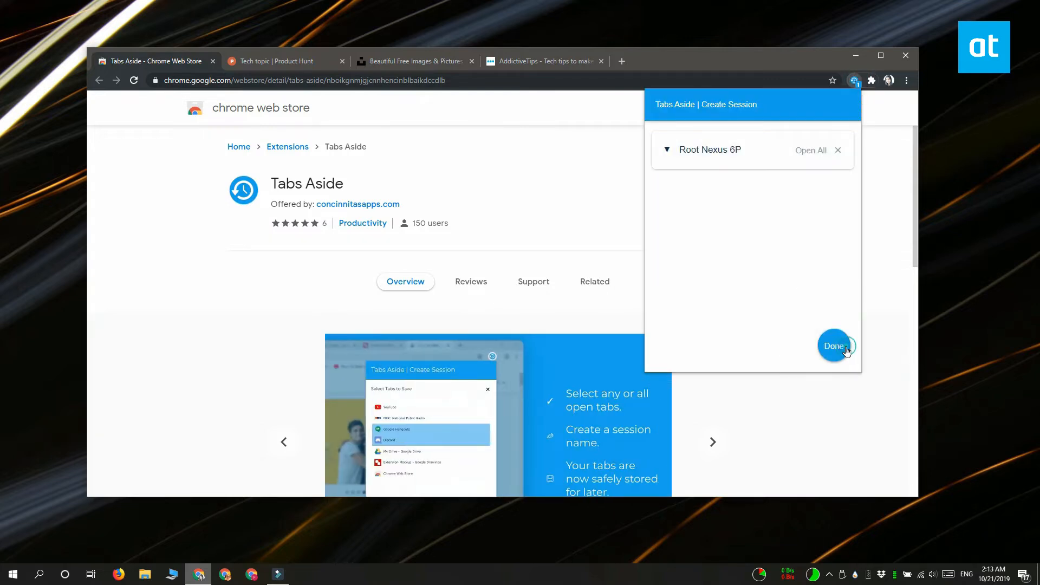
pyautogui.click(835, 346)
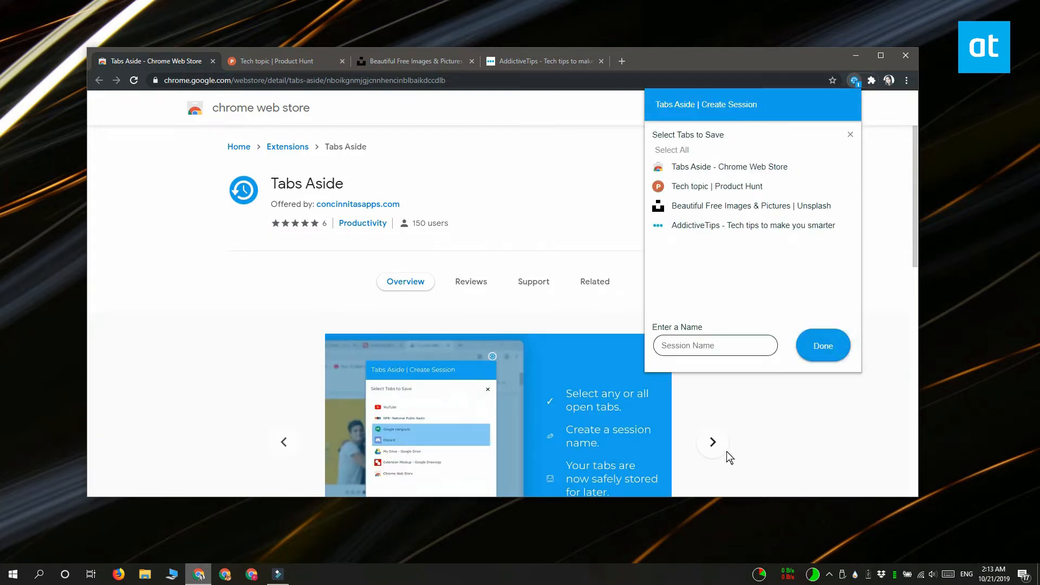
pyautogui.moveTo(795, 465)
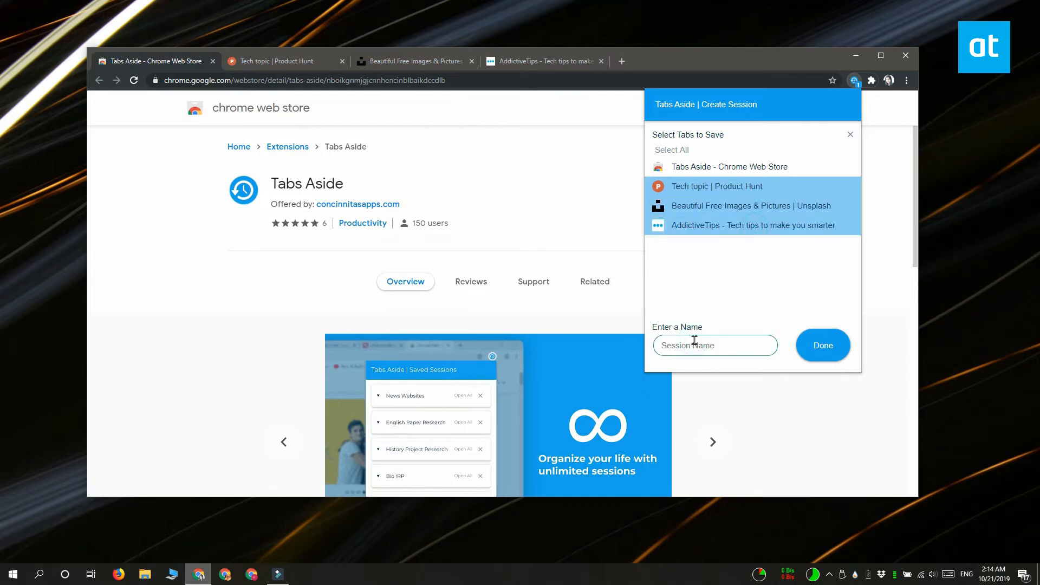
pyautogui.write('my te')
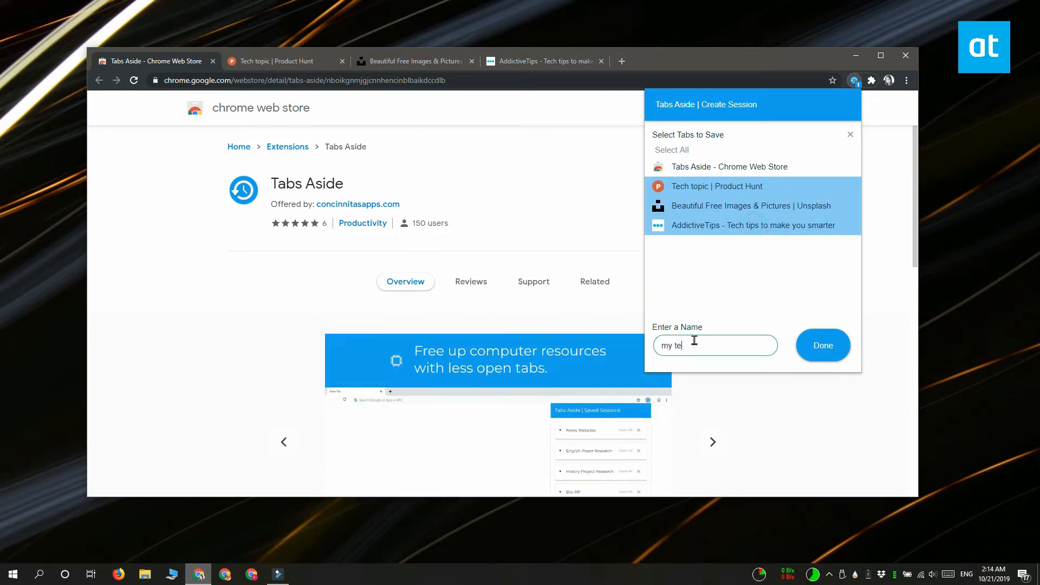
pyautogui.write('st session')
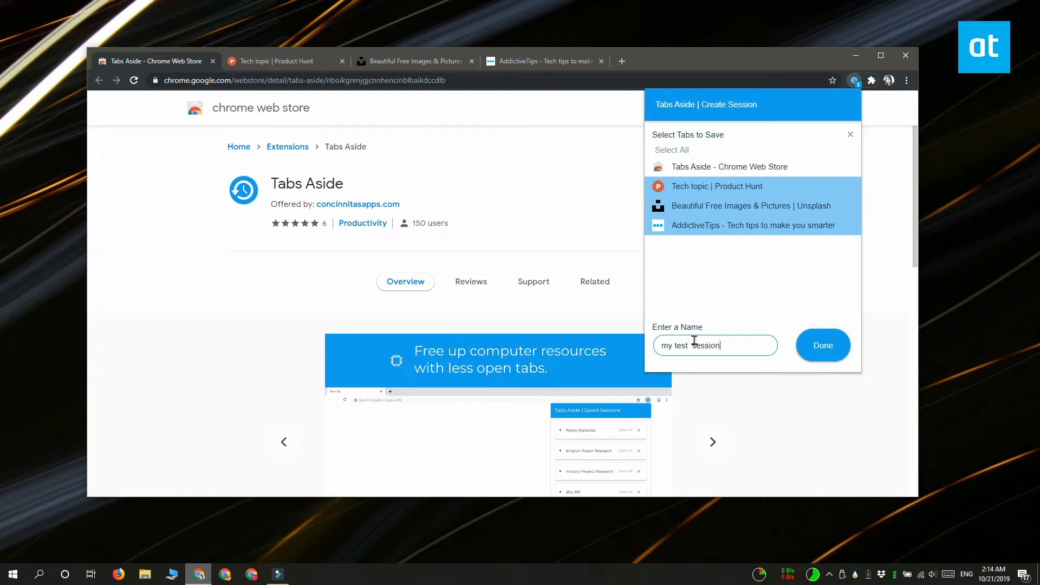
pyautogui.click(823, 345)
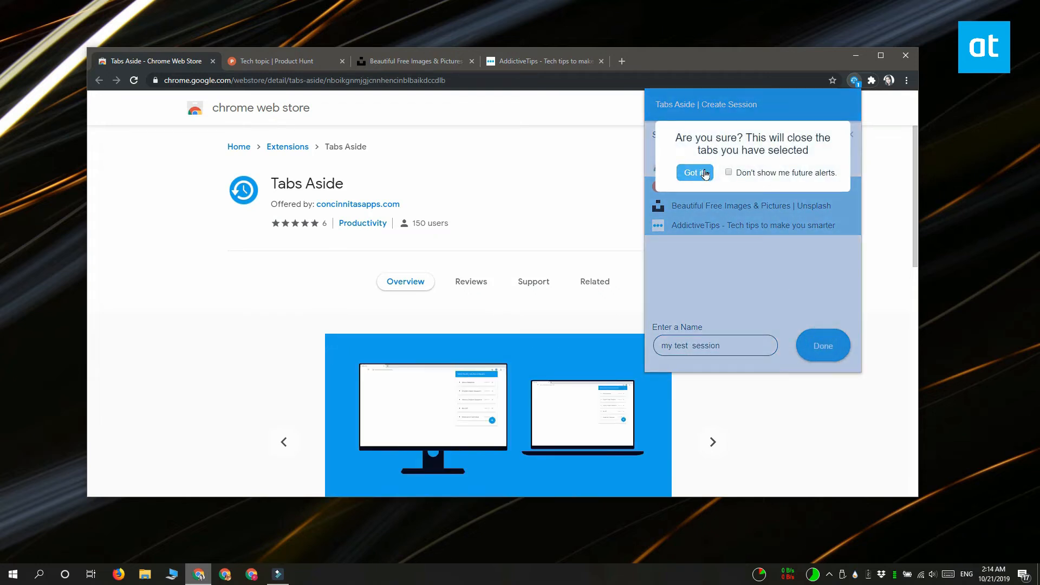
pyautogui.click(691, 173)
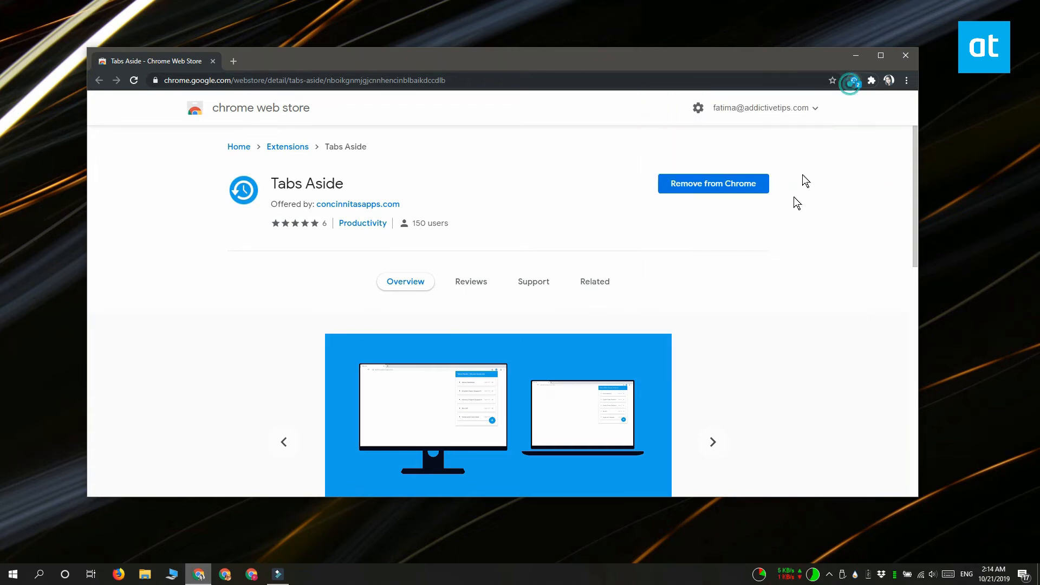
pyautogui.click(855, 81)
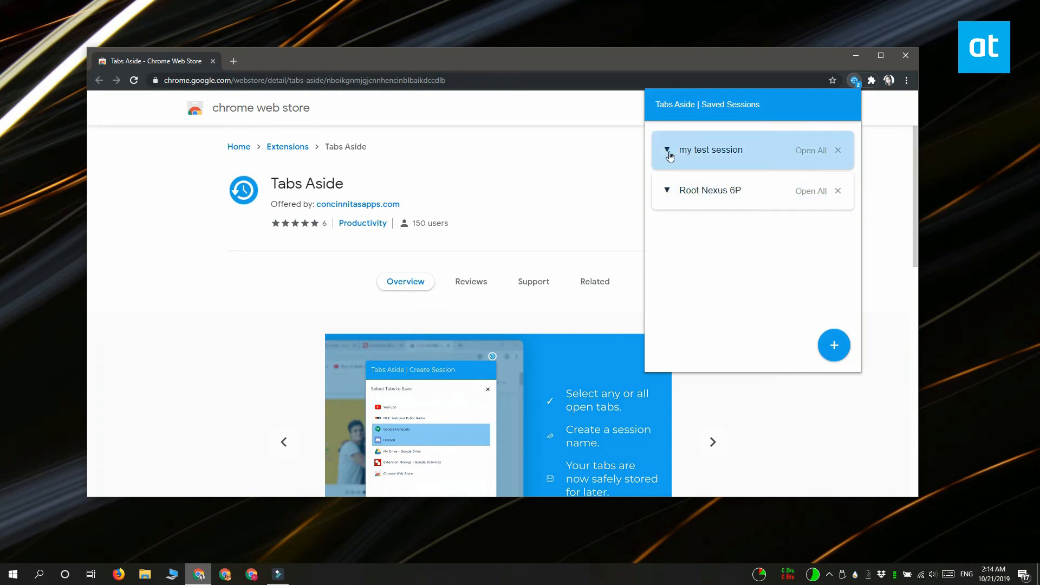
# Step: Expand 'my test session', reopen all its tabs, then delete the session
pyautogui.click(668, 150)
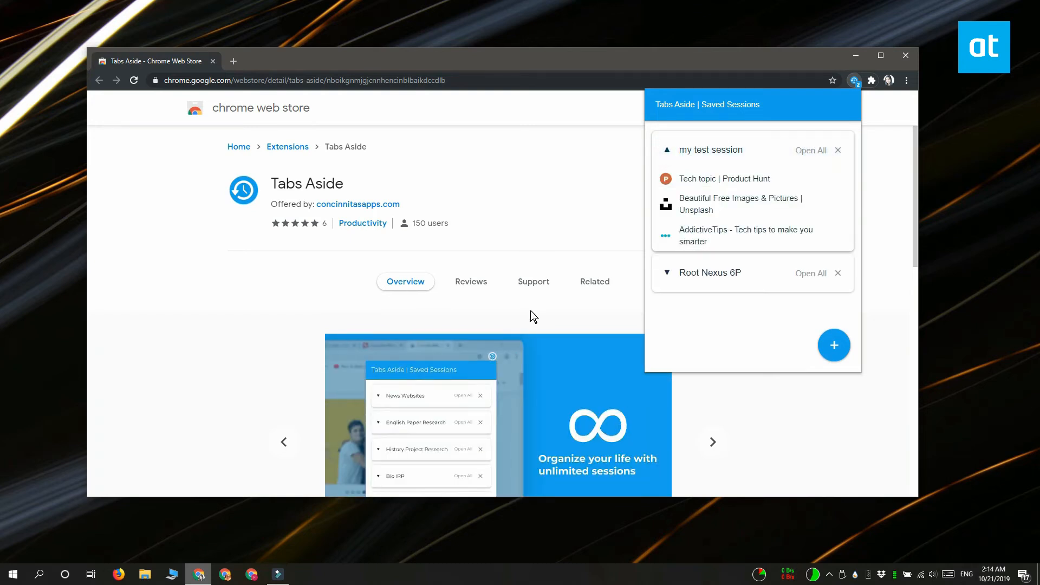
pyautogui.click(811, 150)
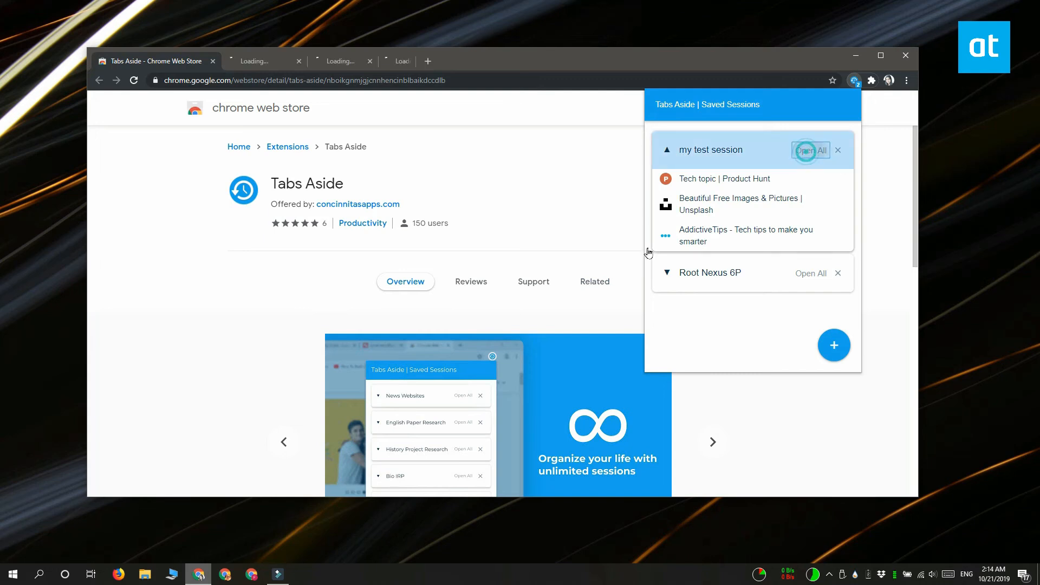
pyautogui.click(810, 150)
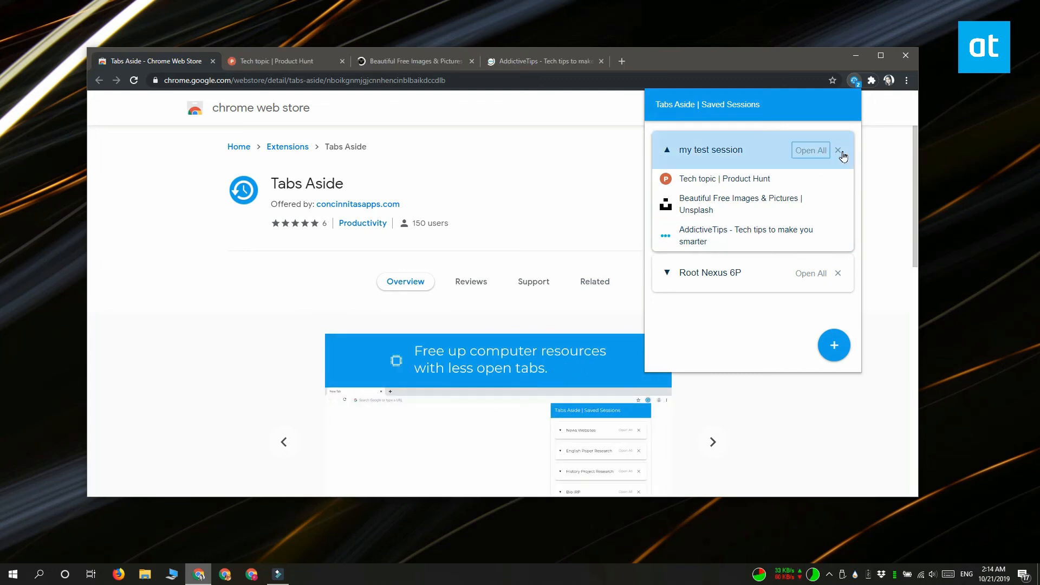
pyautogui.click(838, 150)
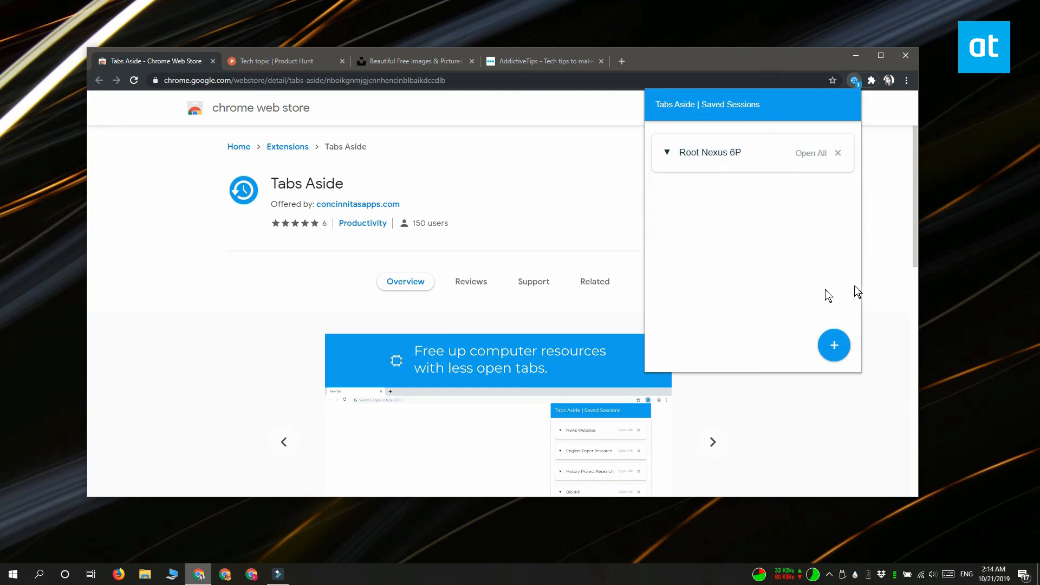